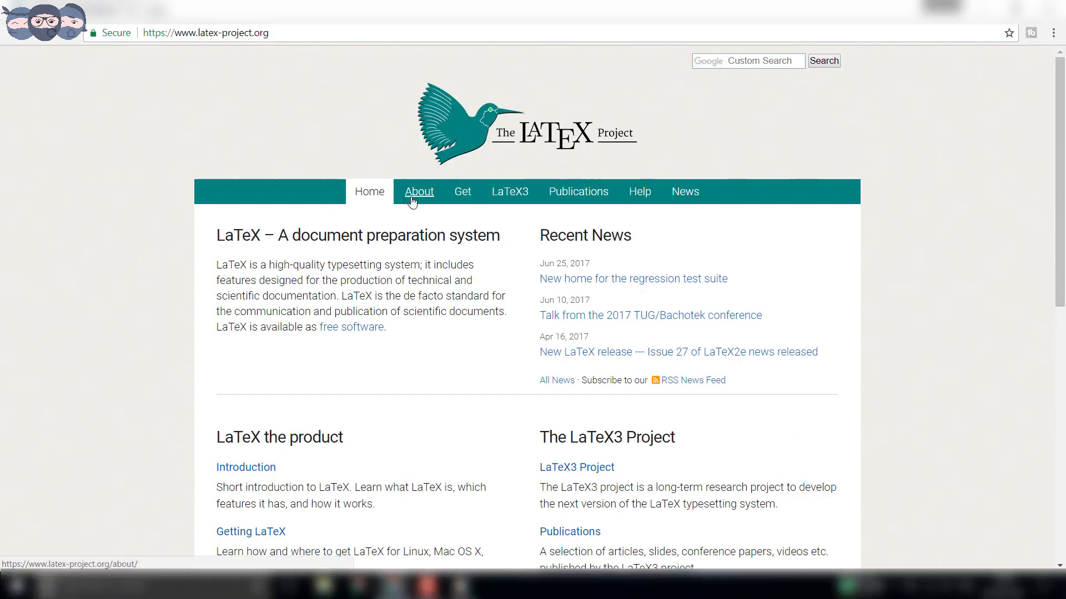
Open the LaTeX Project's About page and scroll through the introduction.
click(418, 192)
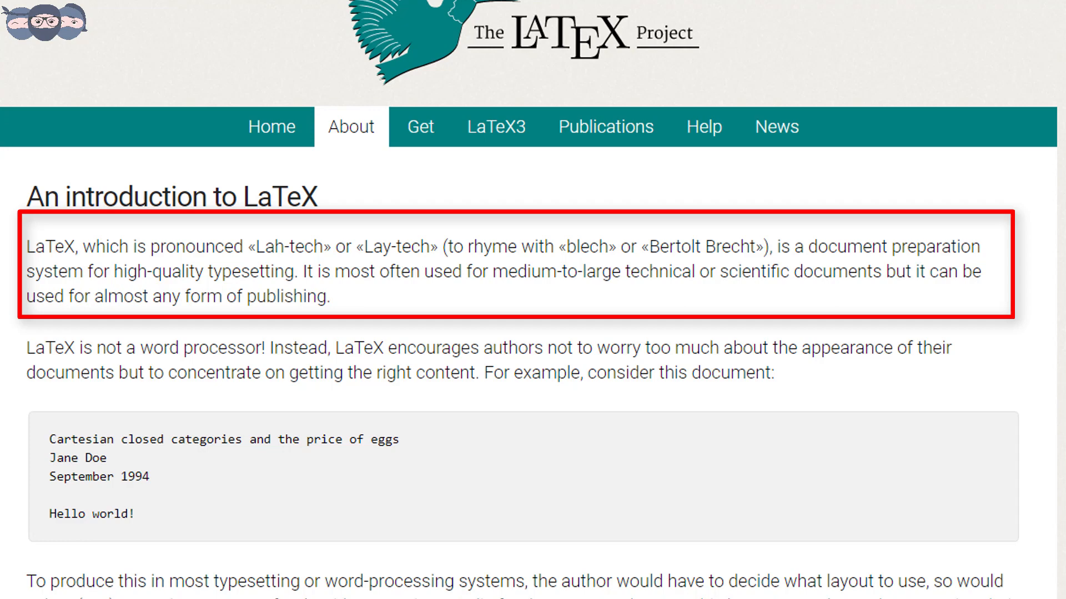
scroll(down, 3)
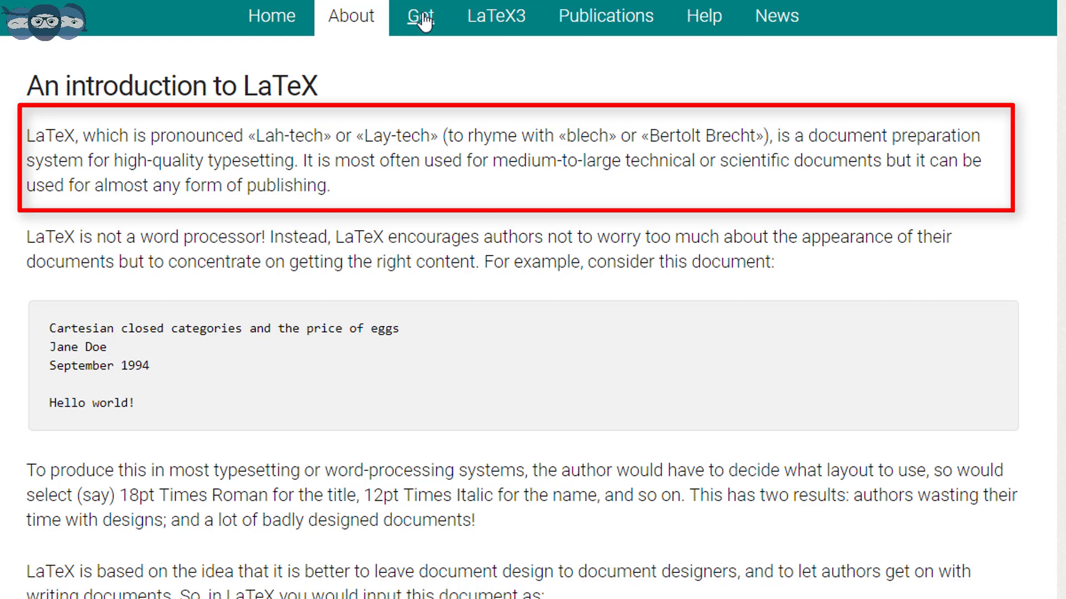
mouse_move(421, 20)
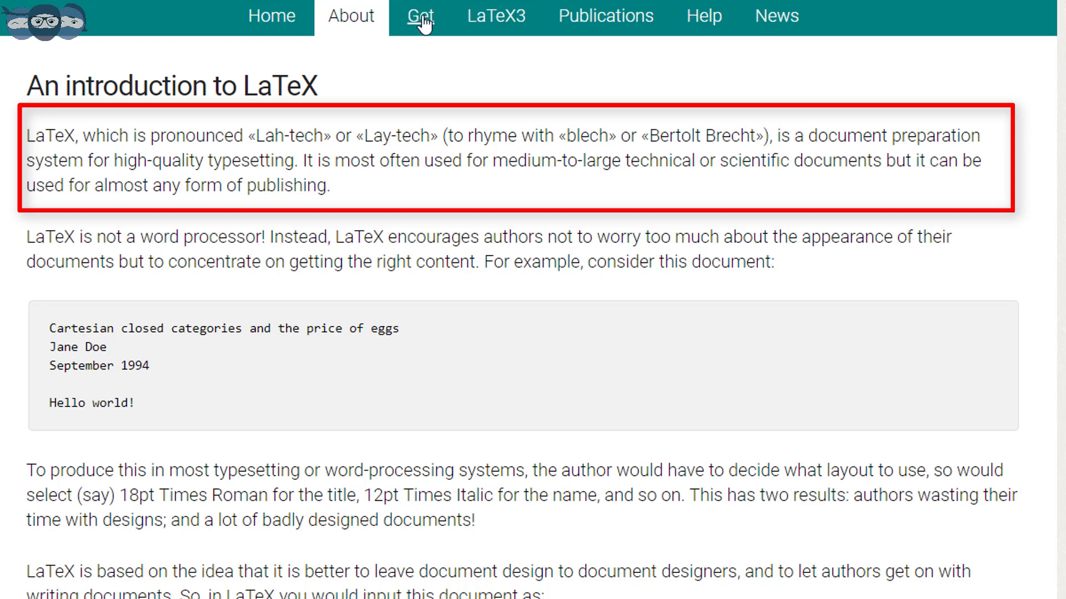
mouse_move(477, 75)
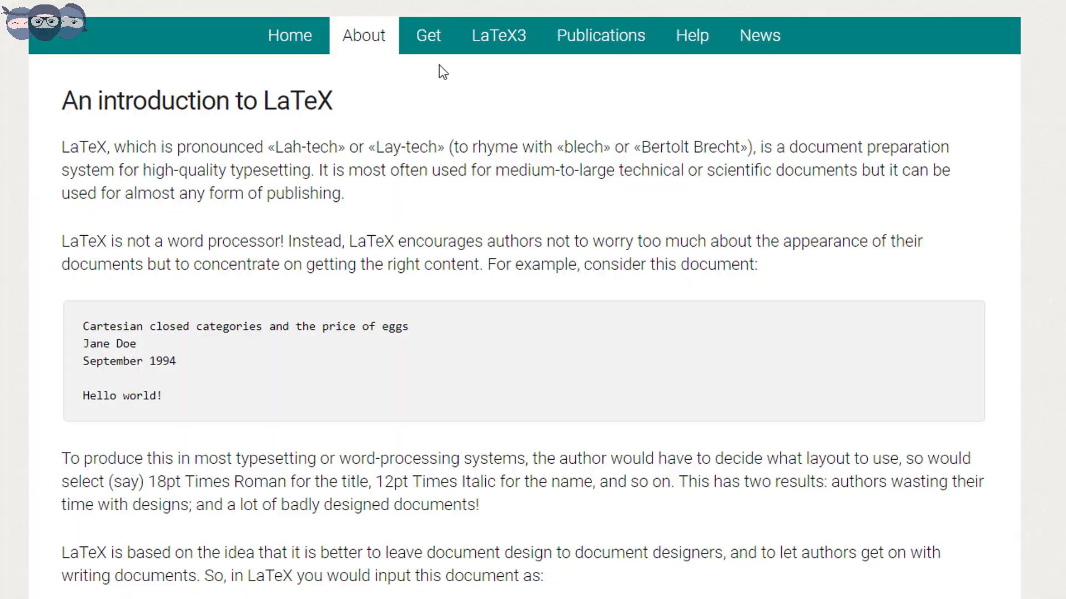
Go to the Getting LaTeX page, scroll to online services, and choose ShareLaTeX.
click(427, 35)
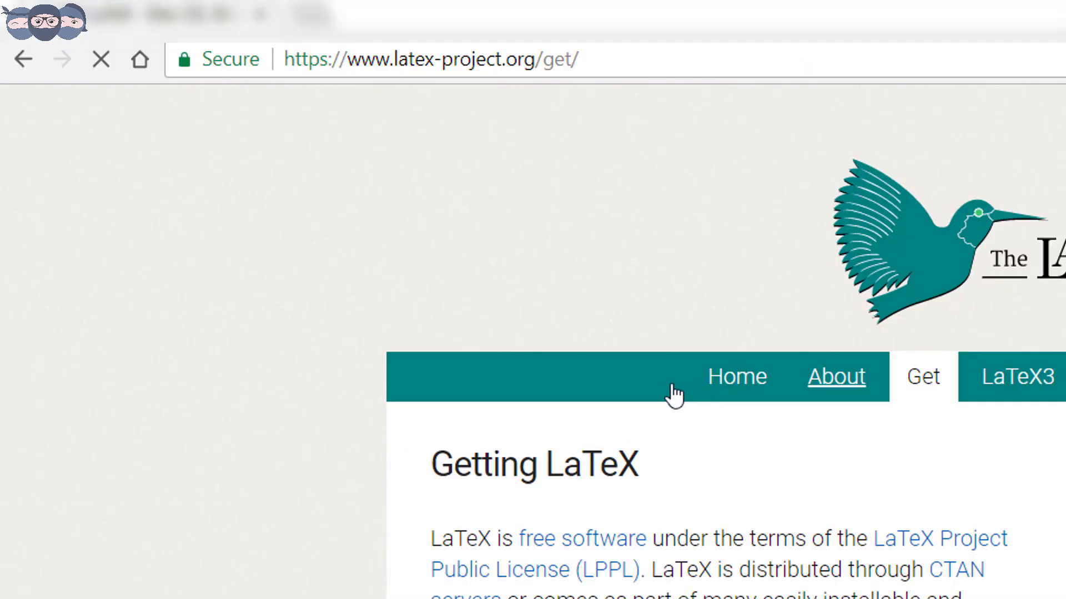
mouse_move(500, 408)
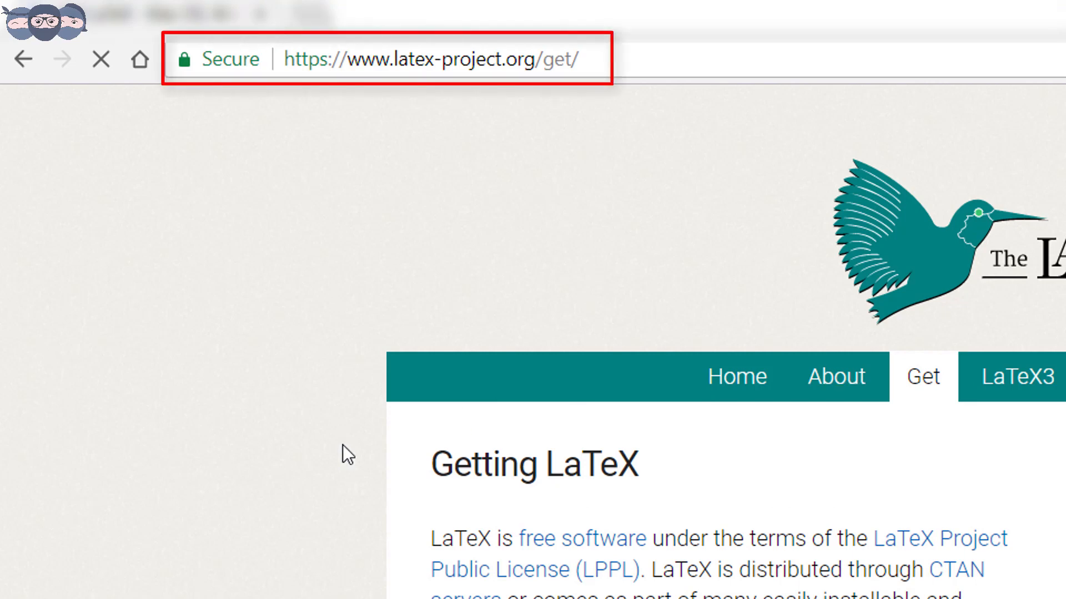
mouse_move(219, 496)
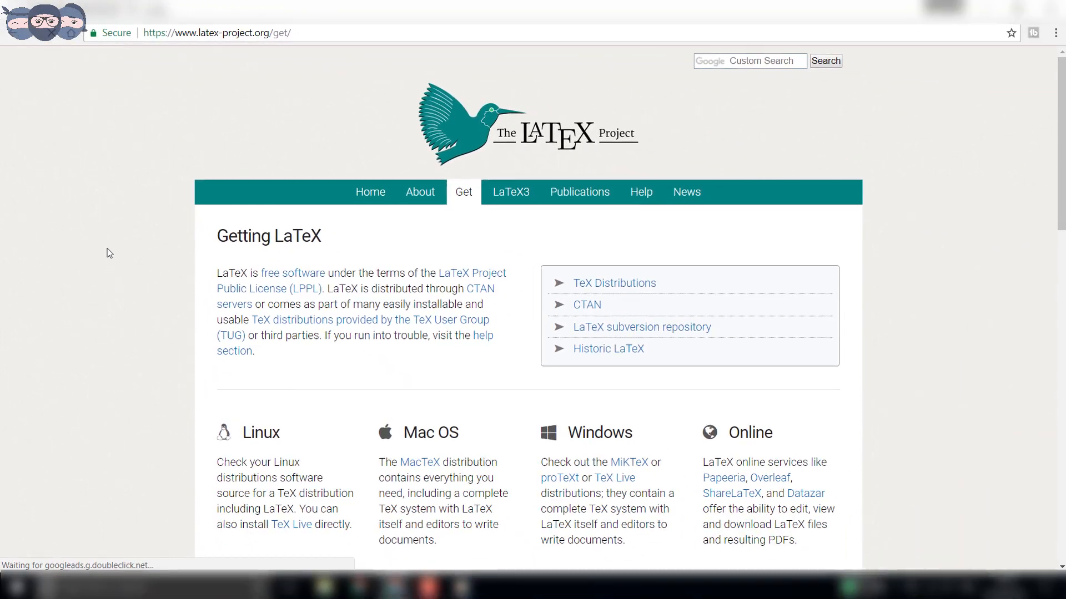
scroll(down, 3)
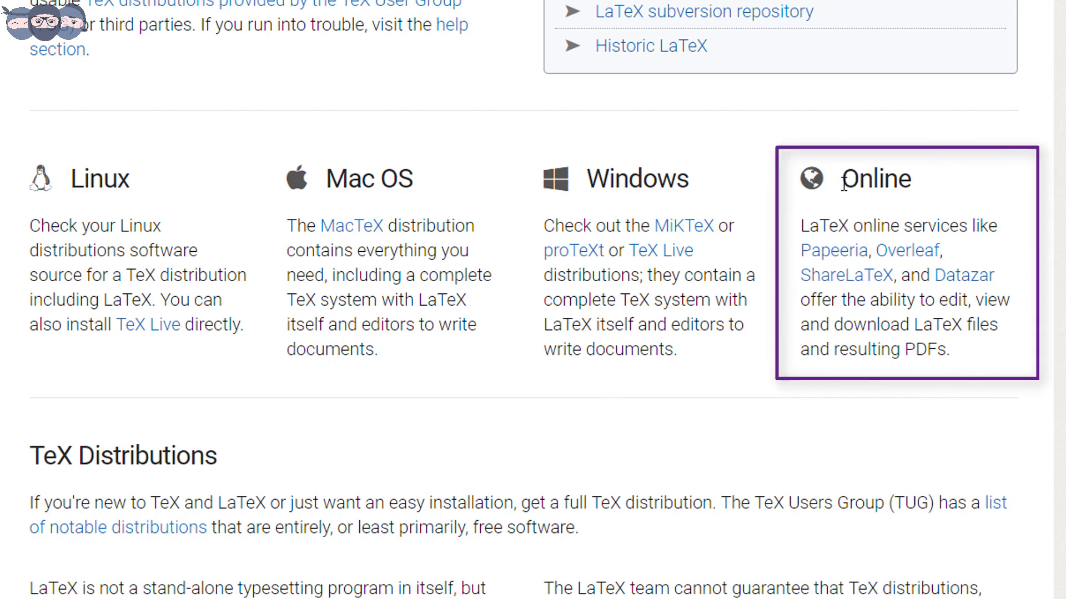
double_click(876, 179)
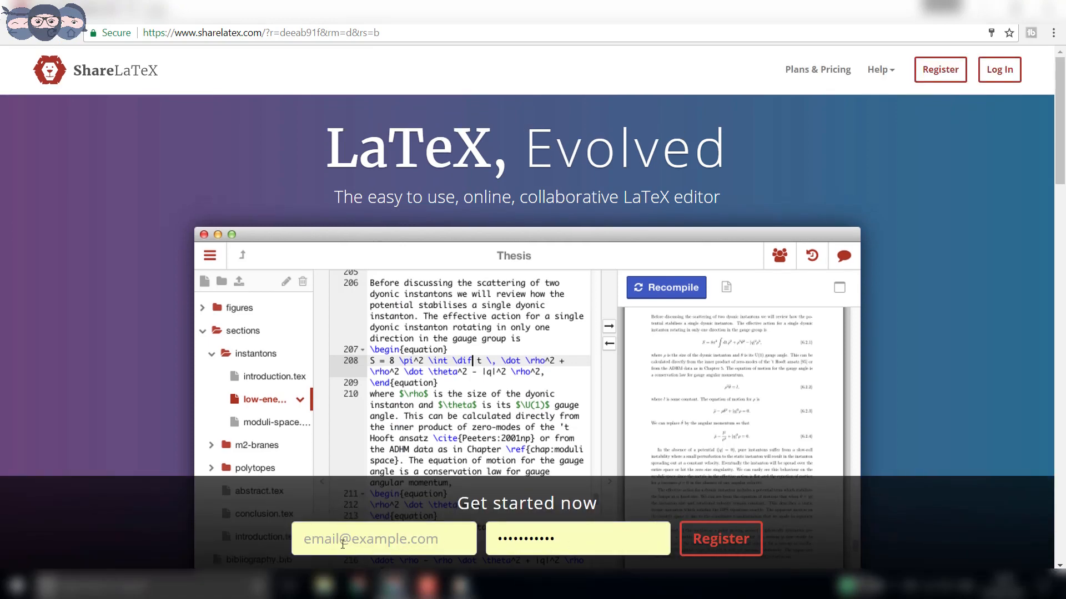
mouse_move(939, 70)
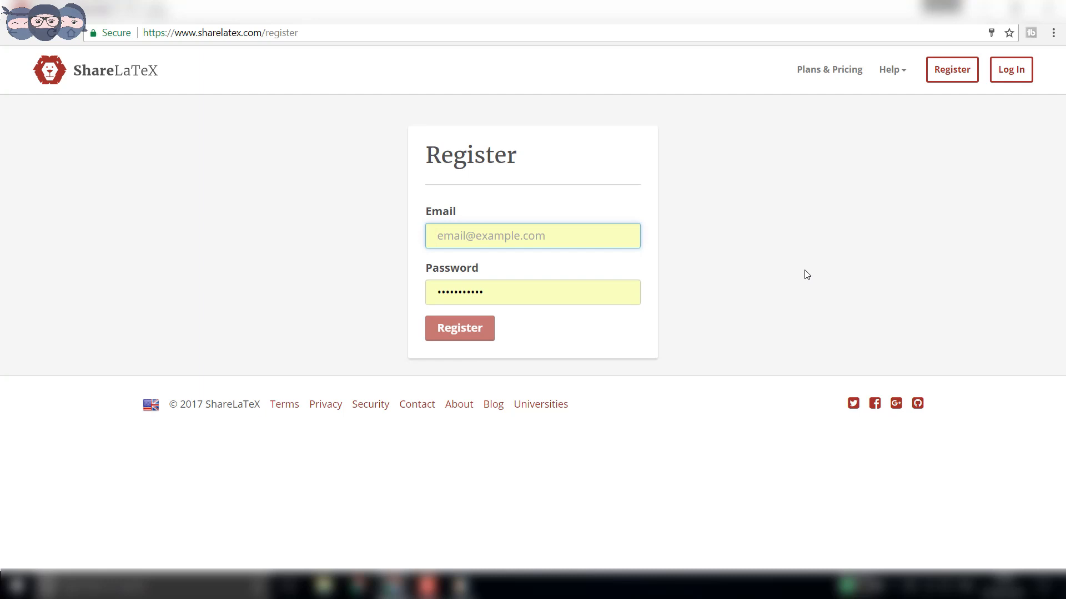
mouse_move(1011, 69)
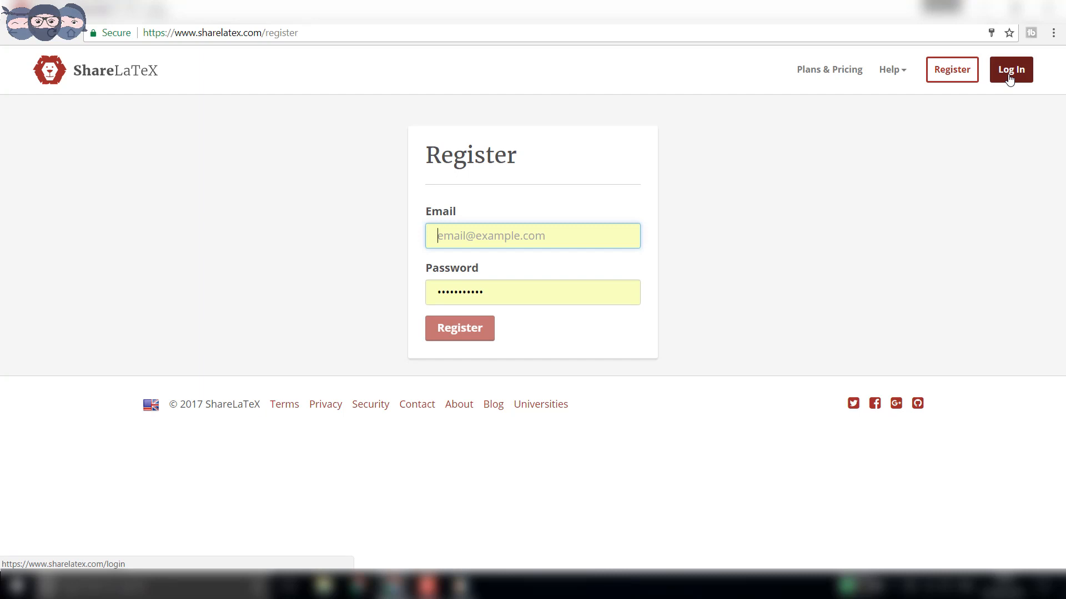
Go to the ShareLaTeX login page and submit the account credentials.
click(1010, 70)
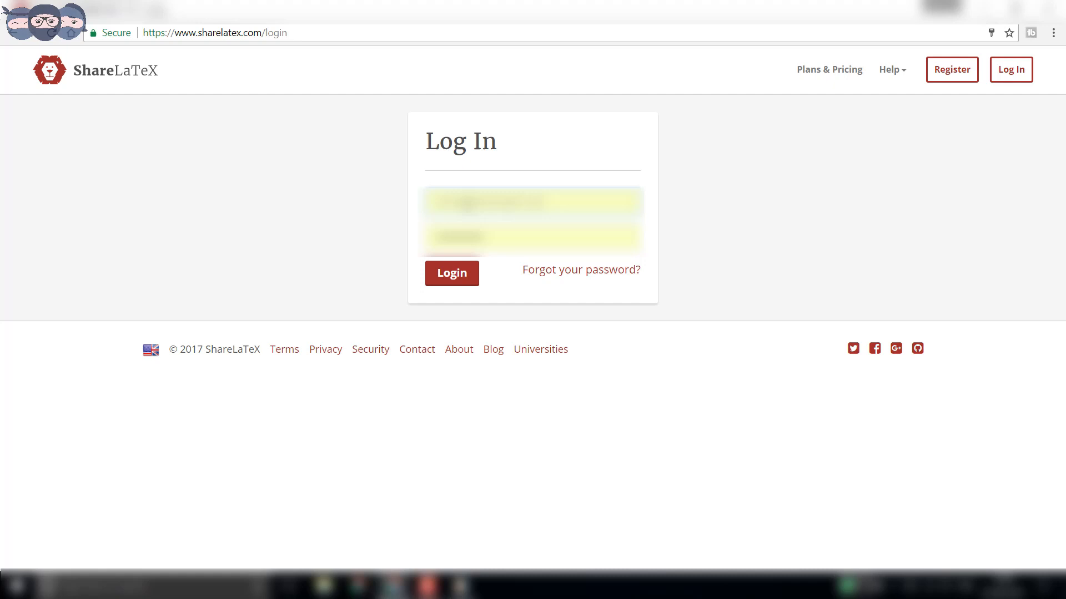
click(450, 272)
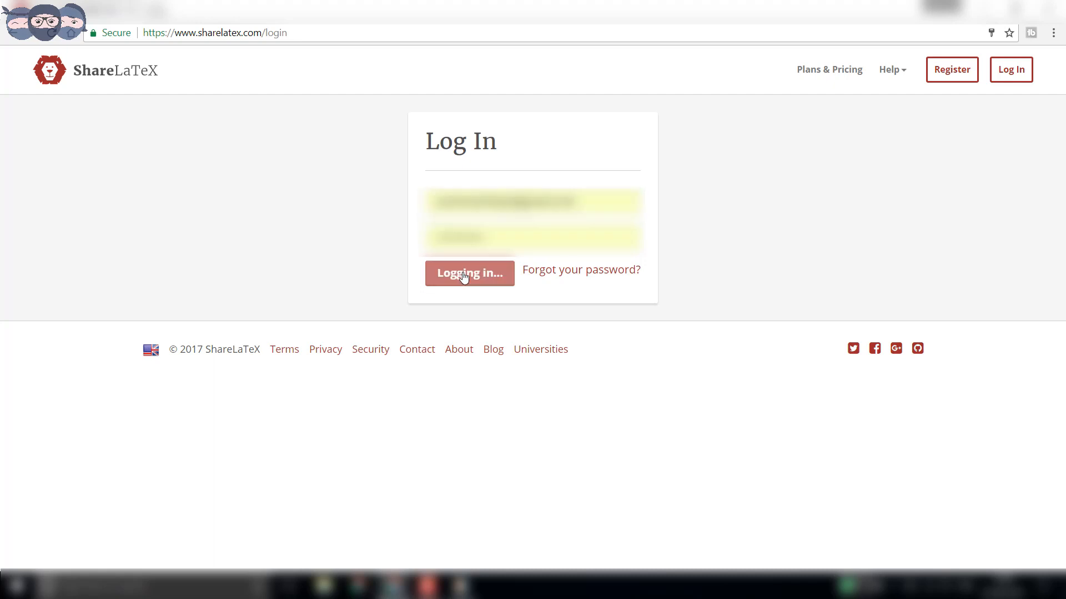
click(469, 273)
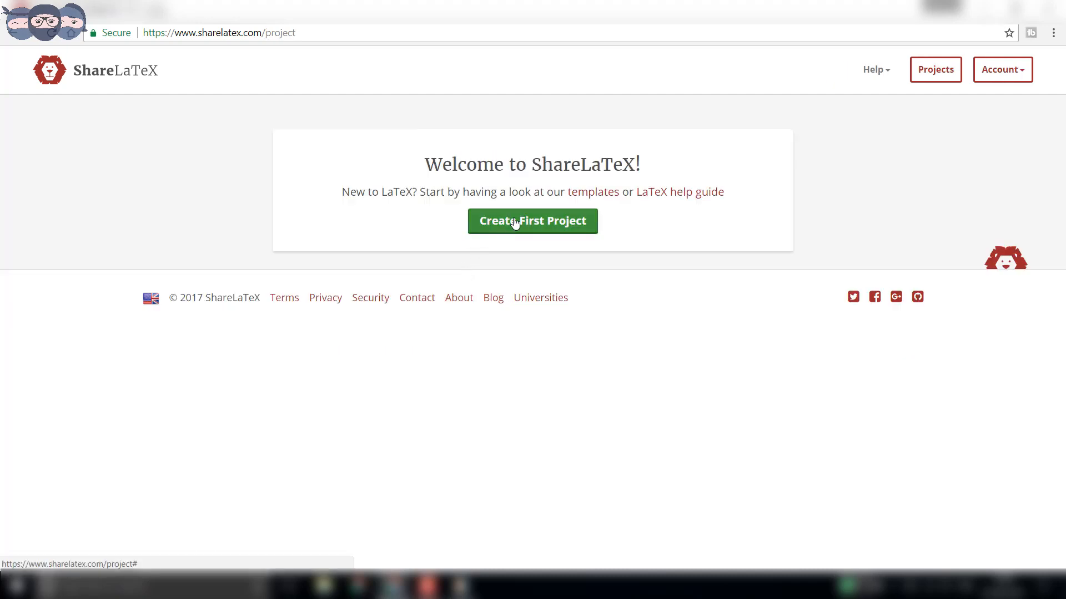
Create a Blank Project named 'Hello World'.
click(532, 221)
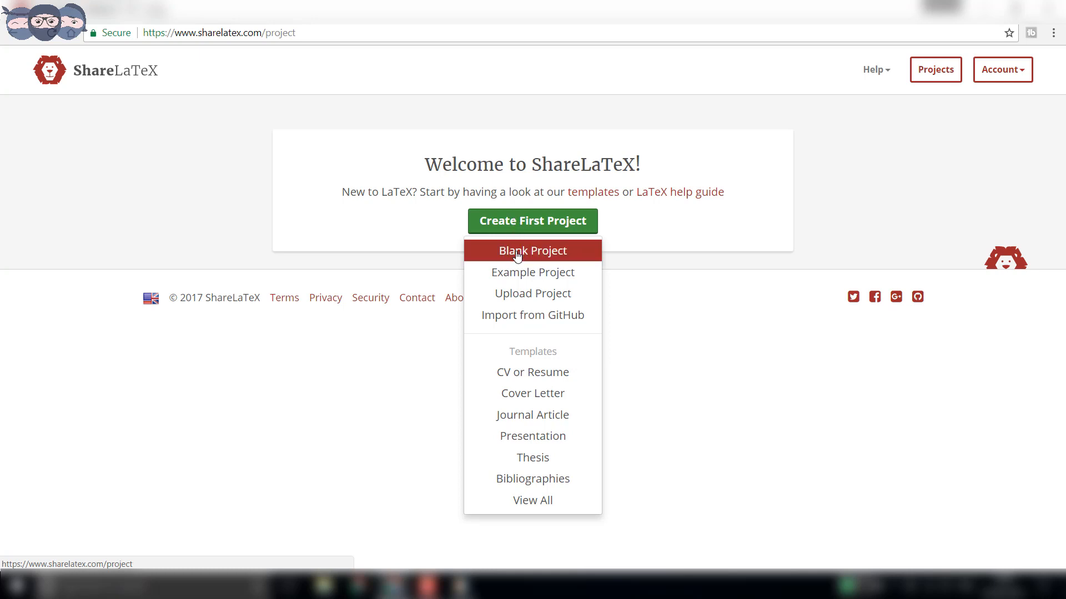
click(533, 250)
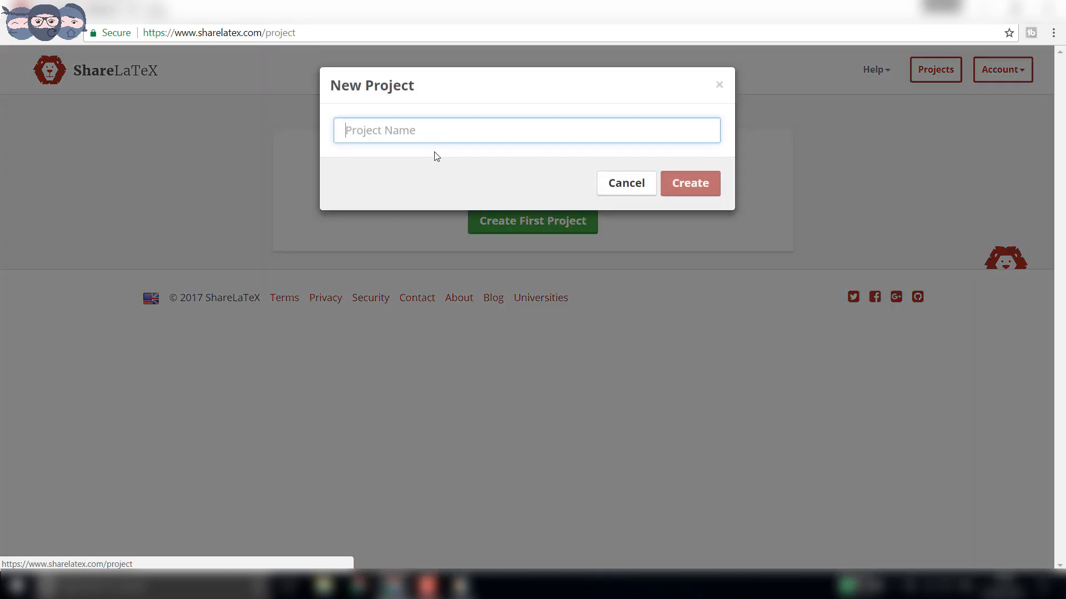
text(He)
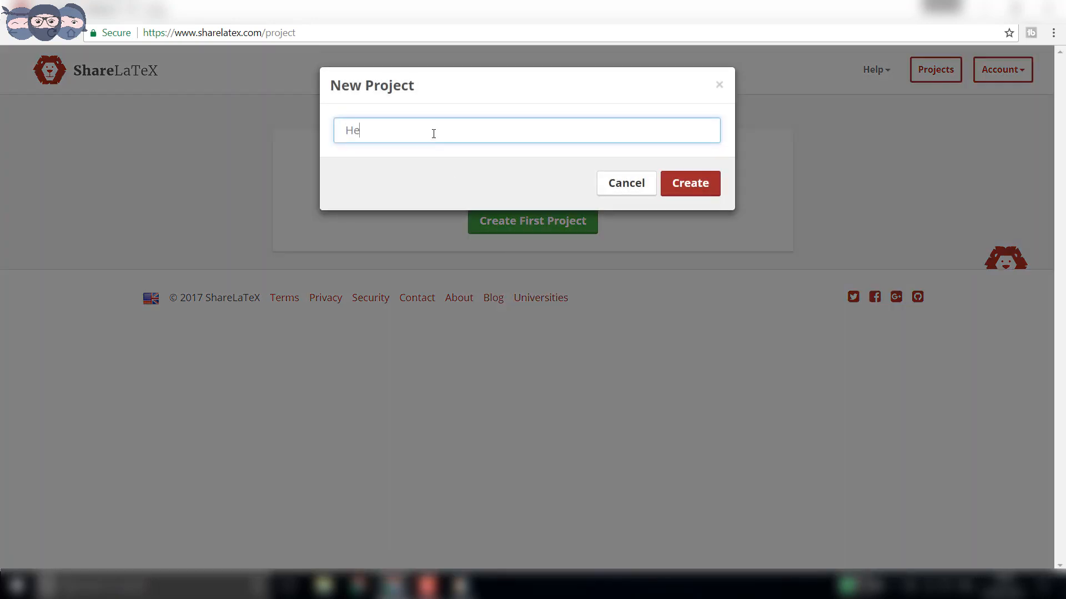
text(llo Wo)
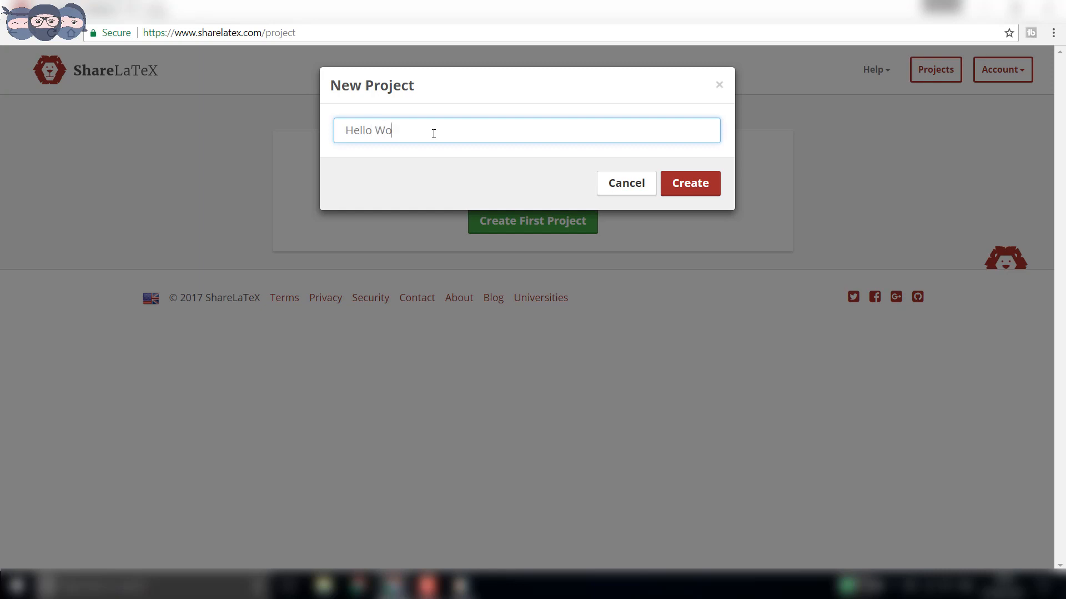
text(rld)
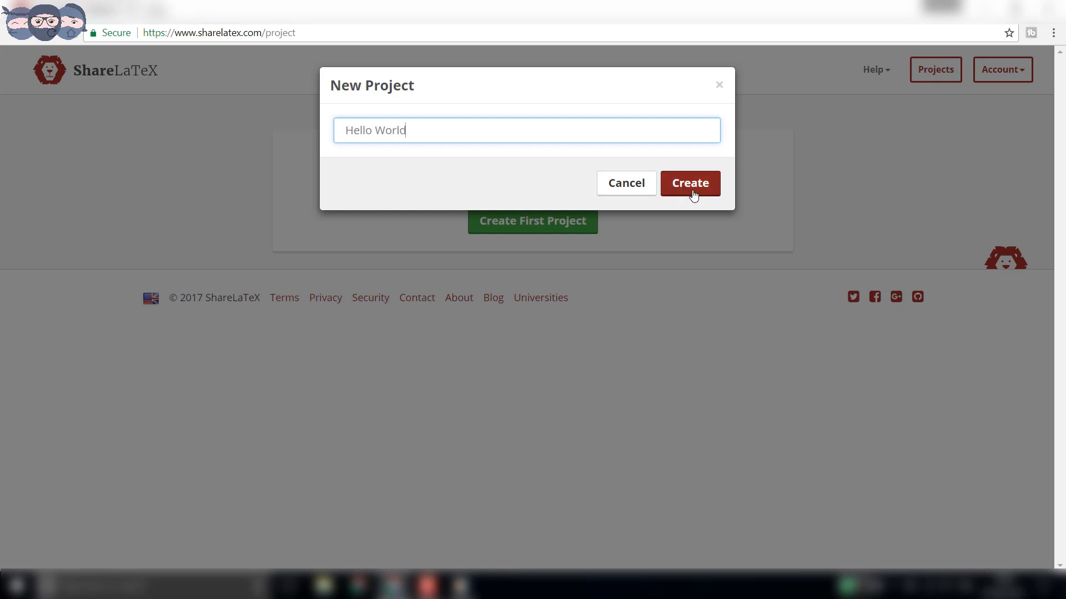
click(689, 183)
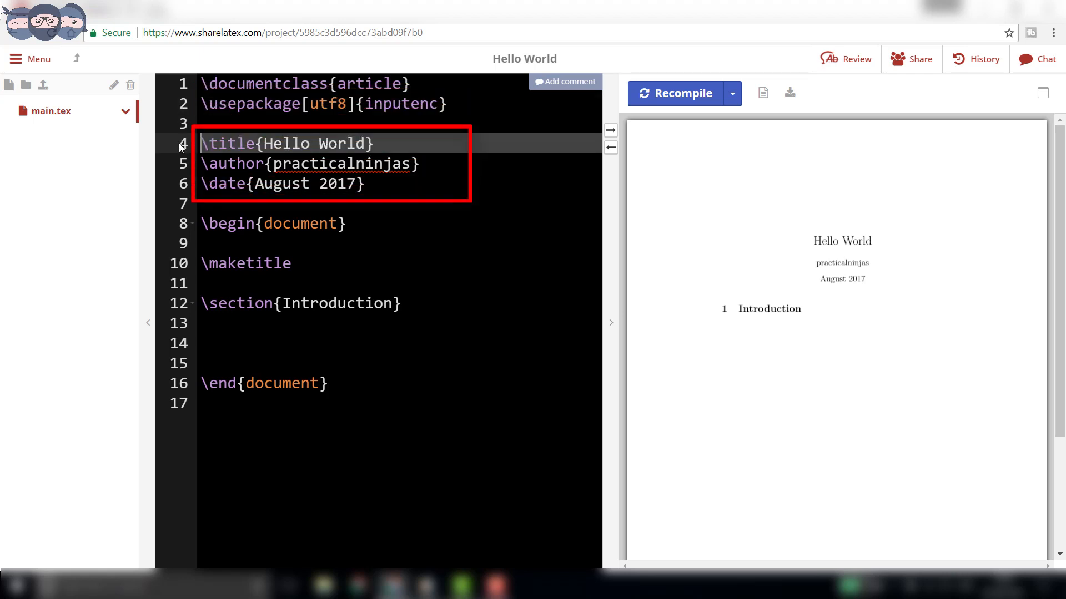
mouse_move(182, 164)
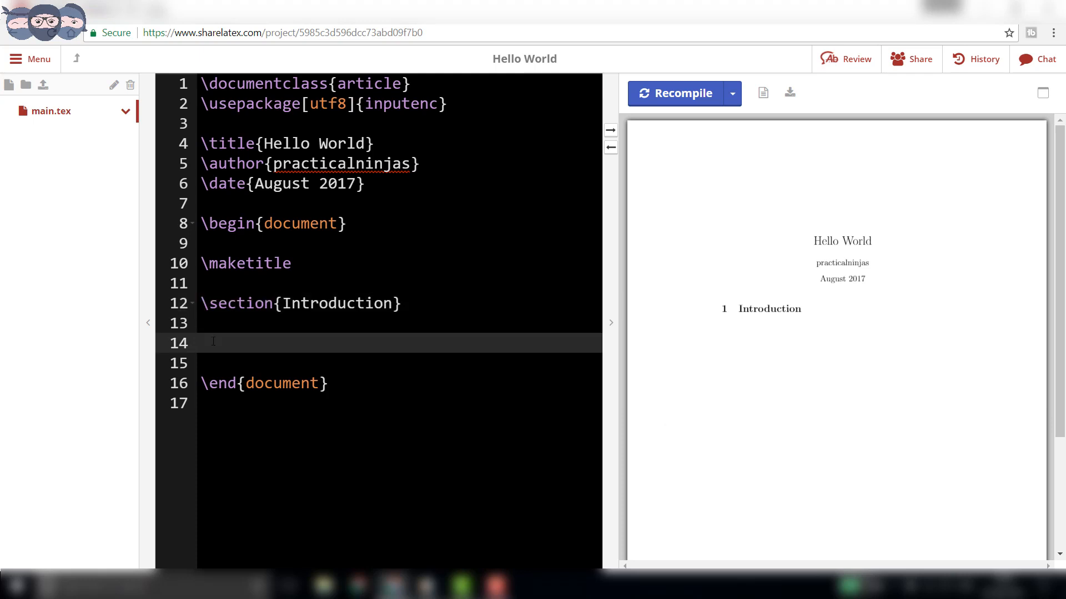
Type 'HELLO WORLD!' under the Introduction section and recompile the PDF.
text(HELLO WORLD!)
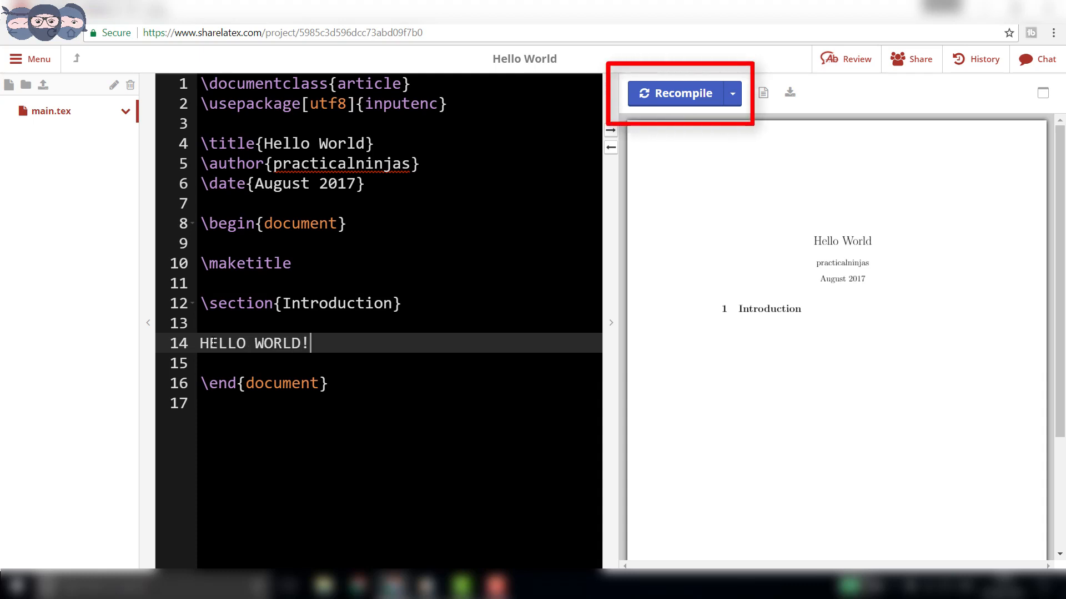
click(676, 93)
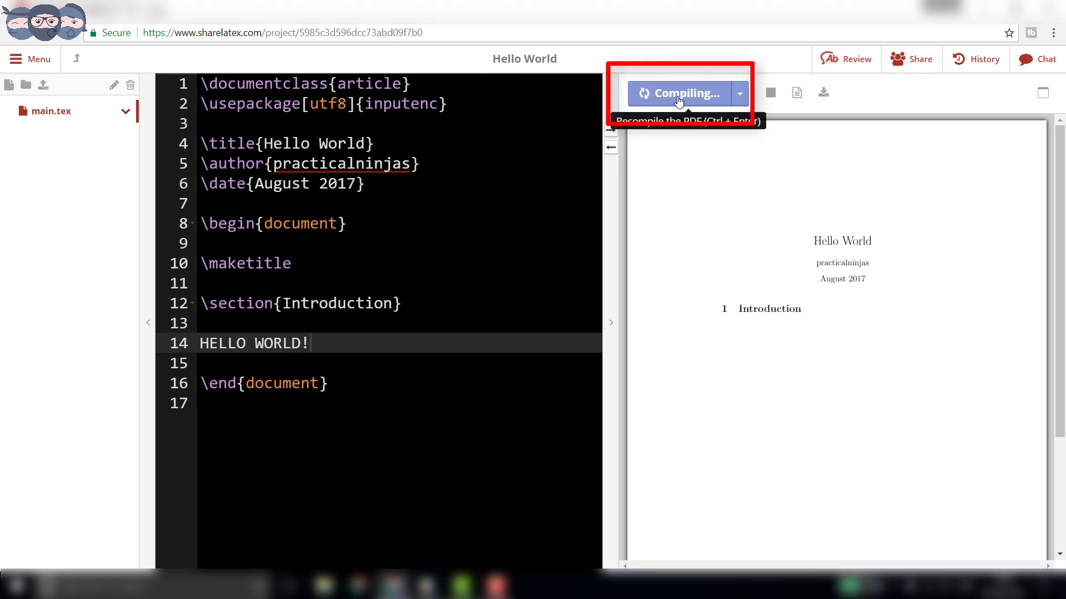
click(678, 93)
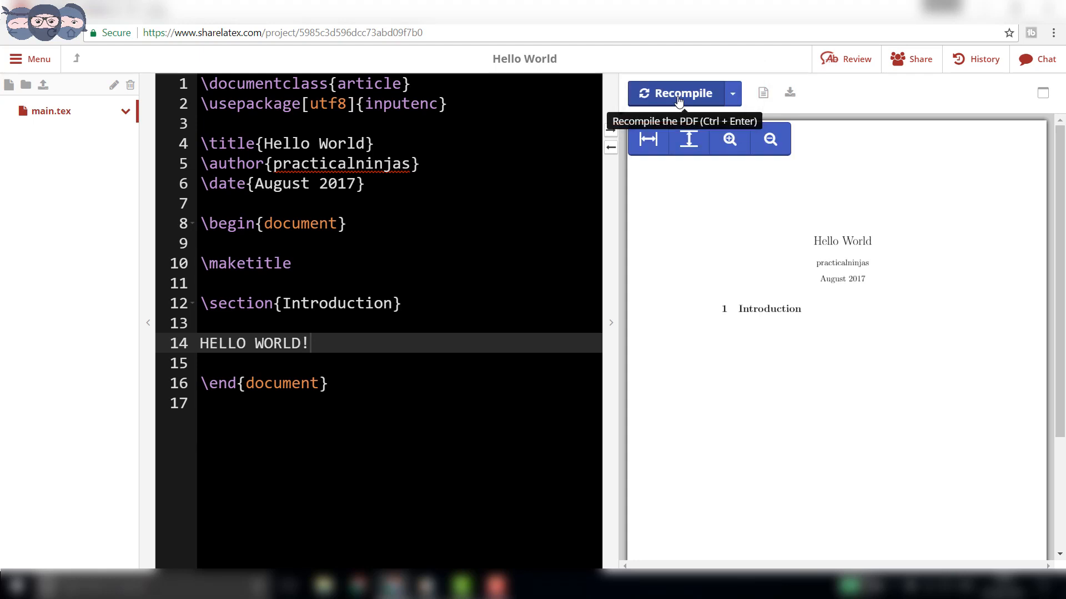
click(674, 93)
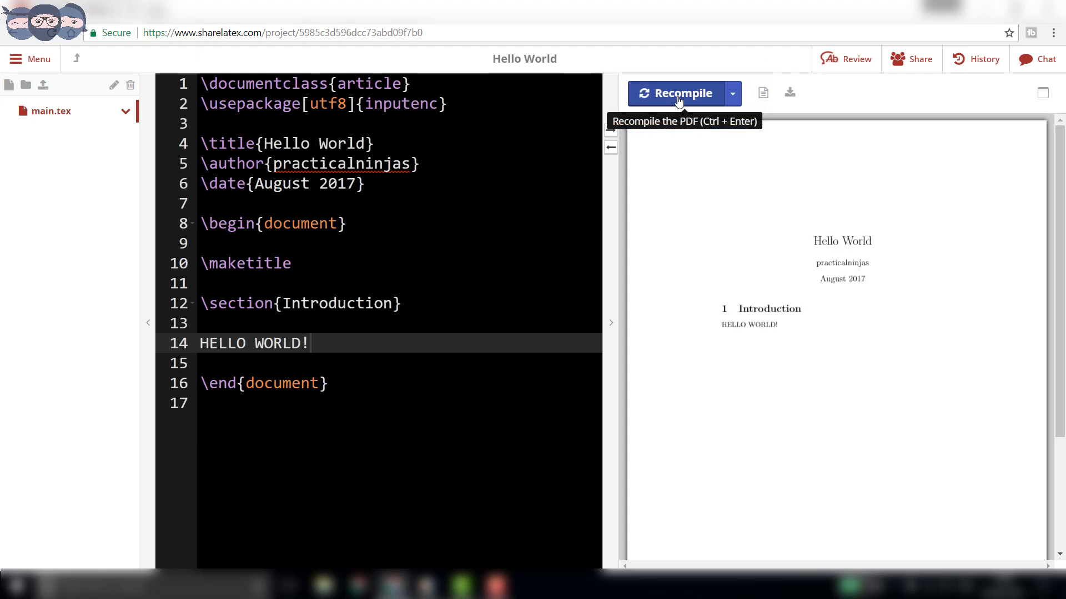